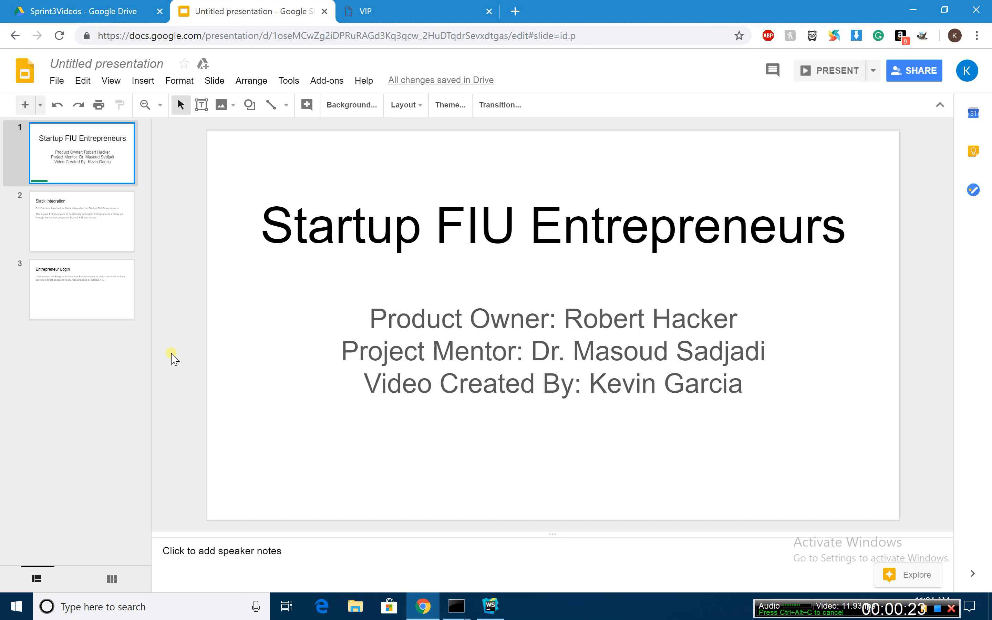
Step: Display slide 2, the Slack integration for Startup FIU Entrepreneurs
{"action": "left_click", "coordinate": [81, 221]}
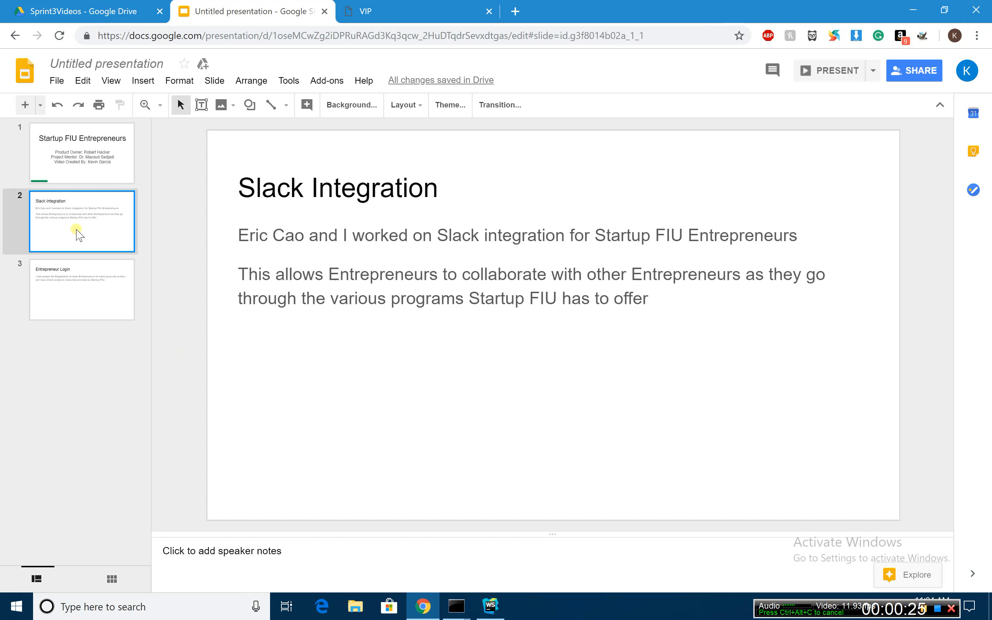
{"action": "mouse_move", "coordinate": [130, 219]}
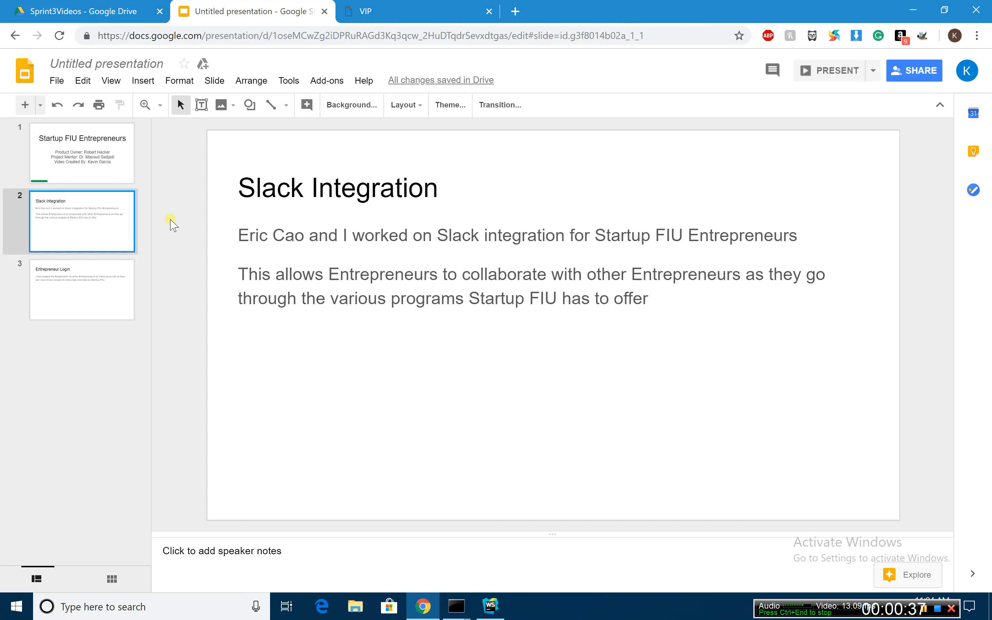
Step: Display slide 3, Entrepreneur Login on repurposing registration for entrepreneur accounts
{"action": "left_click", "coordinate": [81, 290]}
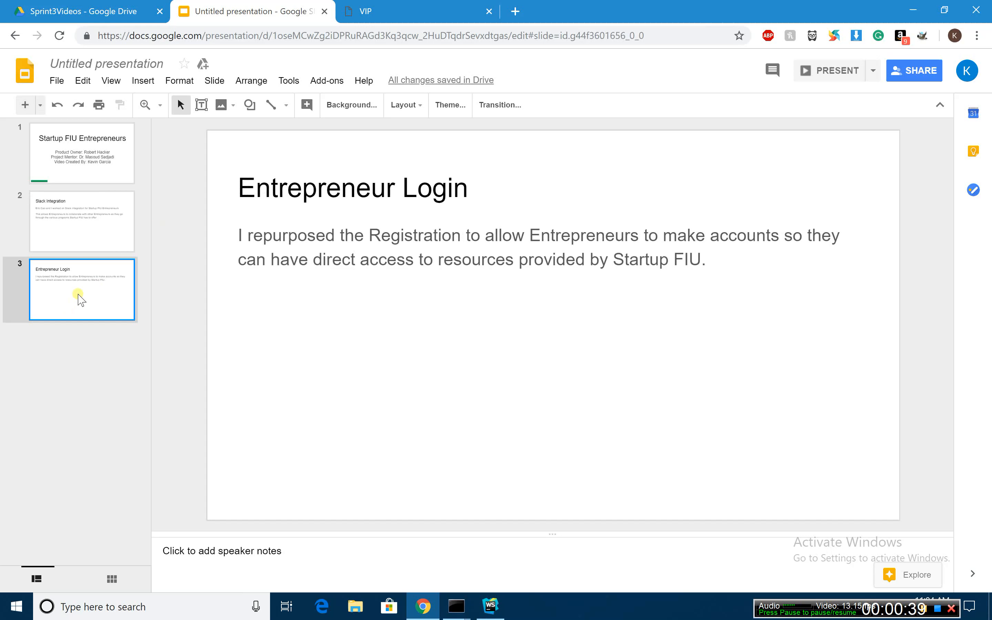
{"action": "mouse_move", "coordinate": [184, 186]}
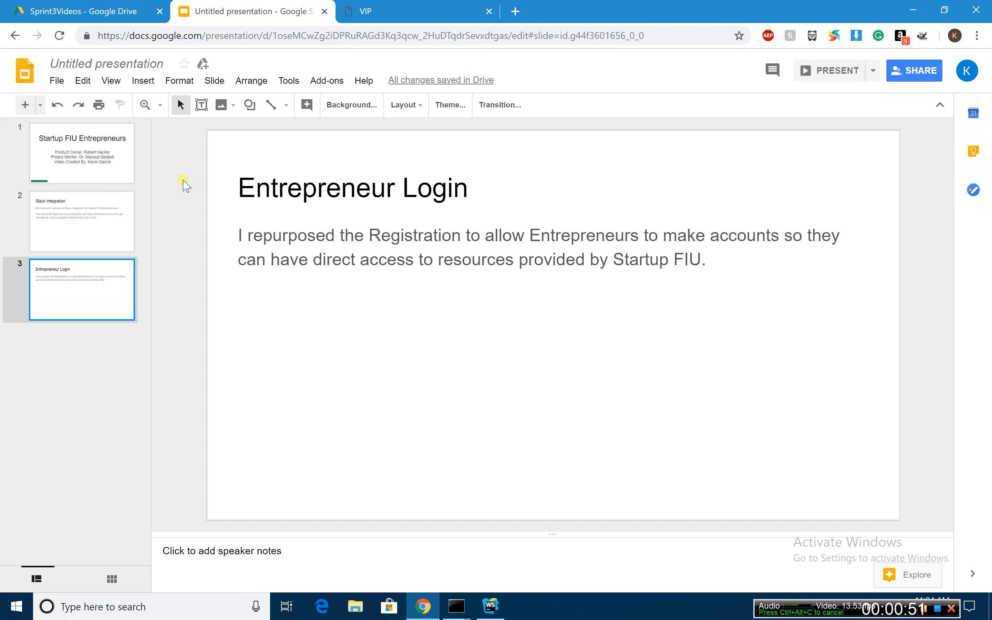
{"action": "mouse_move", "coordinate": [324, 36]}
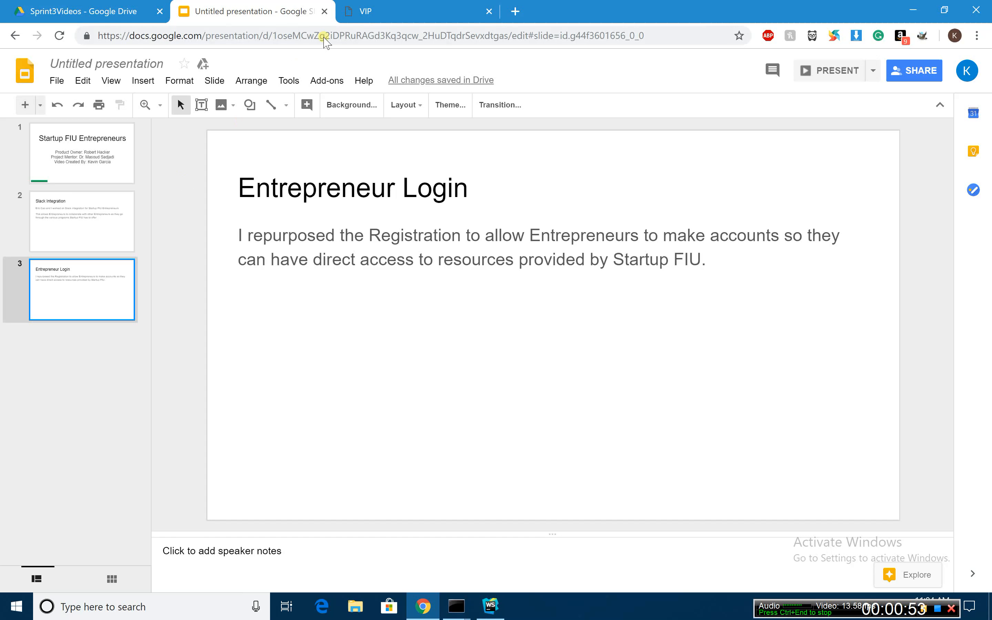
Step: From the VIP site's login page, reach the 'Create an account' registration form
{"action": "left_click", "coordinate": [418, 12]}
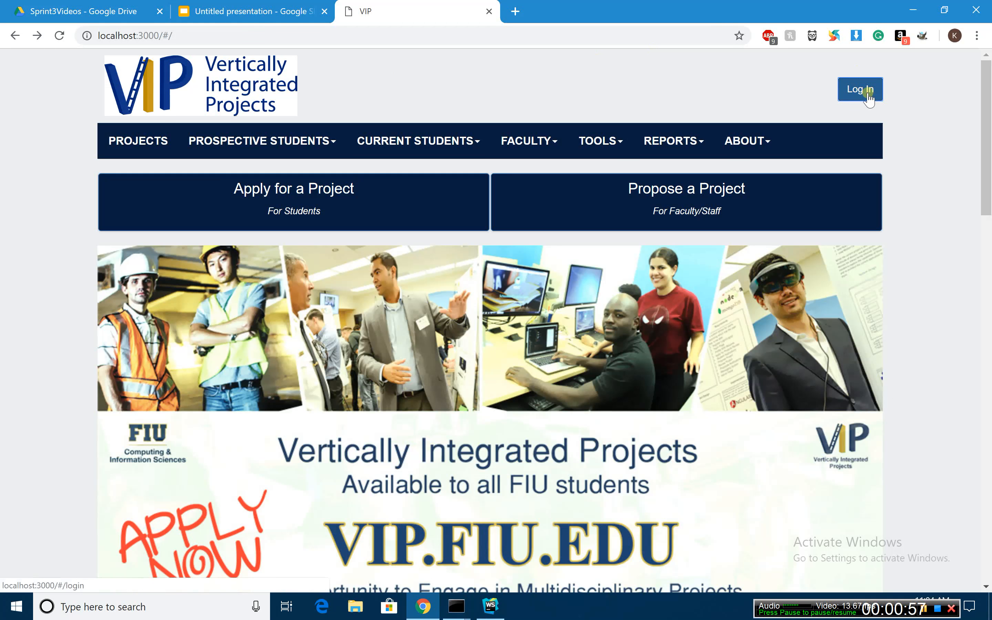
{"action": "left_click", "coordinate": [860, 89]}
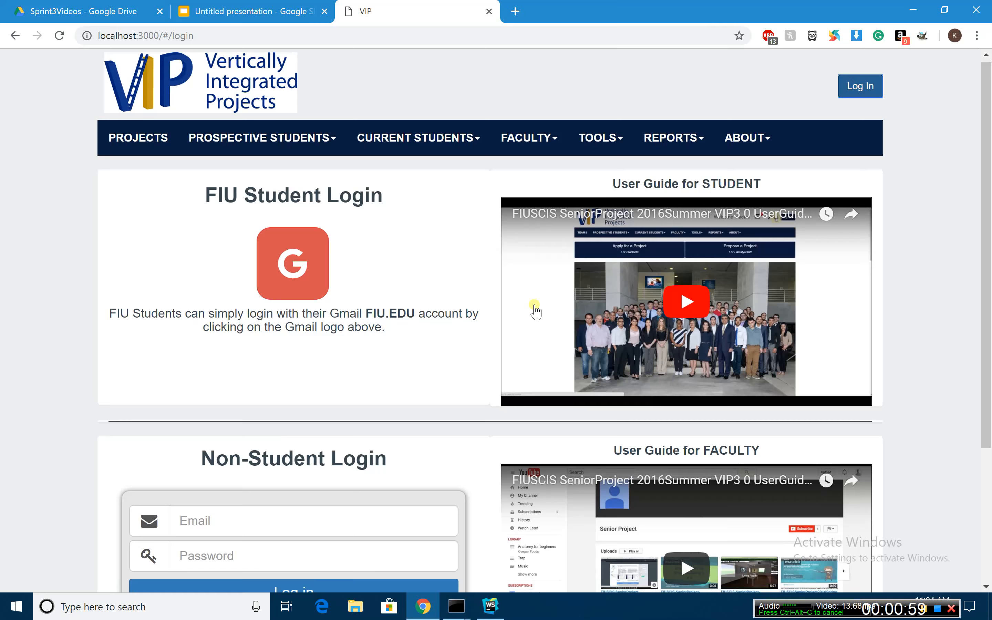
{"action": "scroll", "scroll_direction": "down", "scroll_amount": 3}
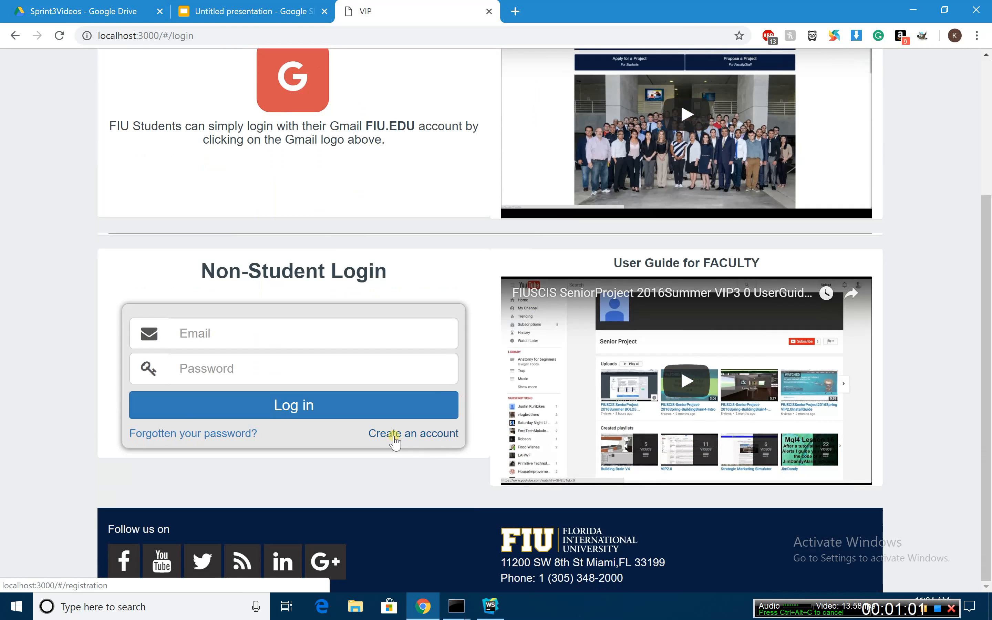
{"action": "left_click", "coordinate": [414, 434]}
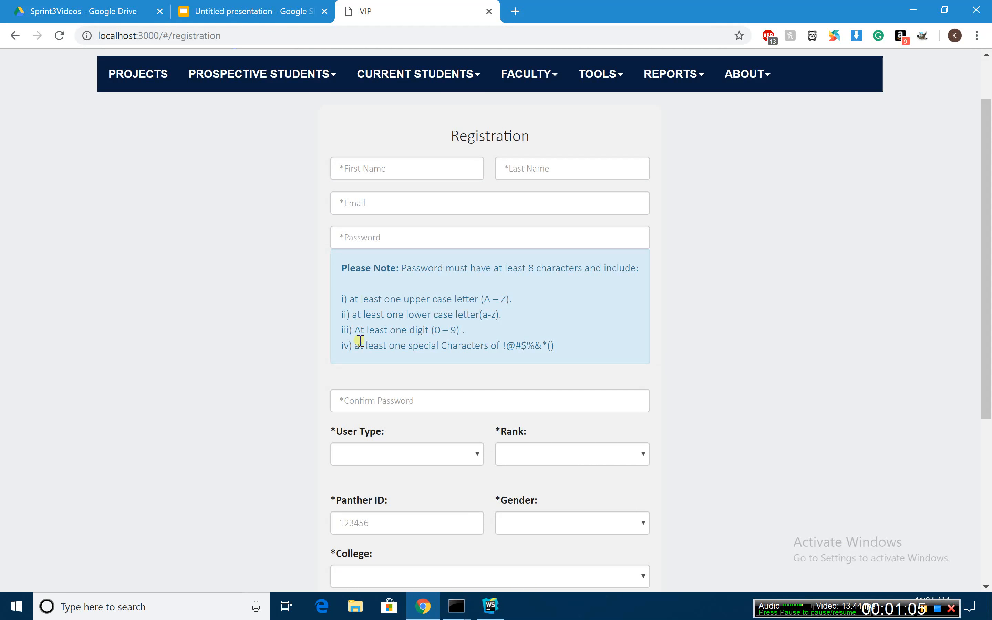
Step: Set User Type to Entrepreneur, hiding the Rank and Panther ID fields, and review the form
{"action": "left_click", "coordinate": [407, 453]}
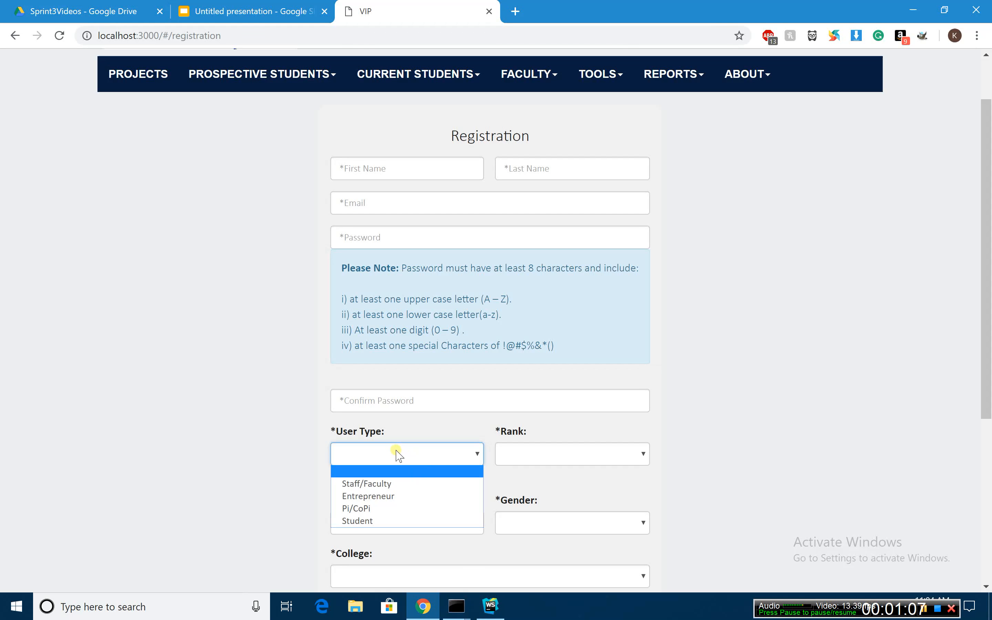
{"action": "left_click", "coordinate": [368, 496]}
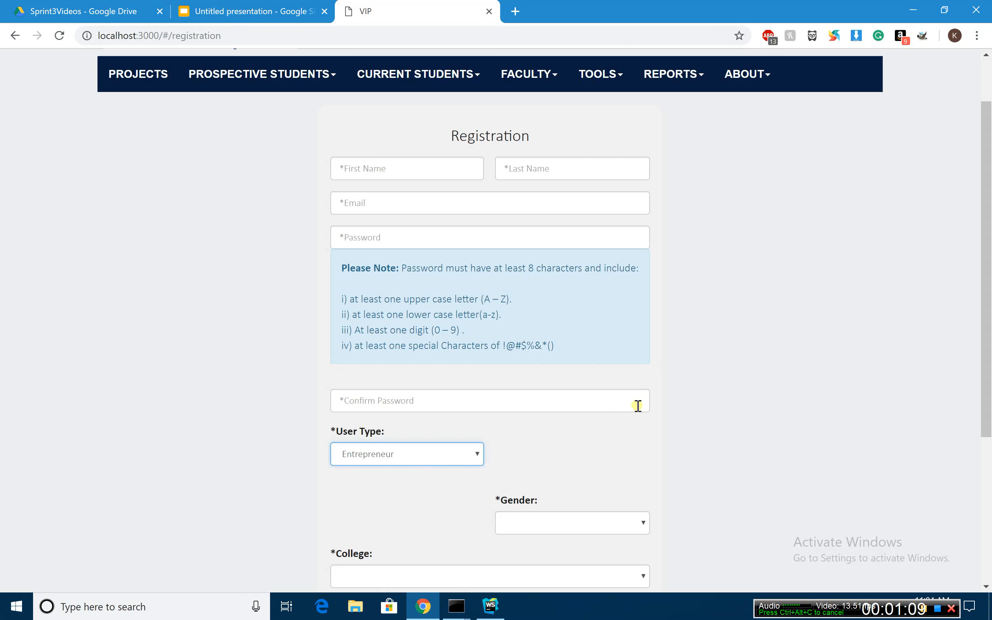
{"action": "scroll", "scroll_direction": "down", "scroll_amount": 3}
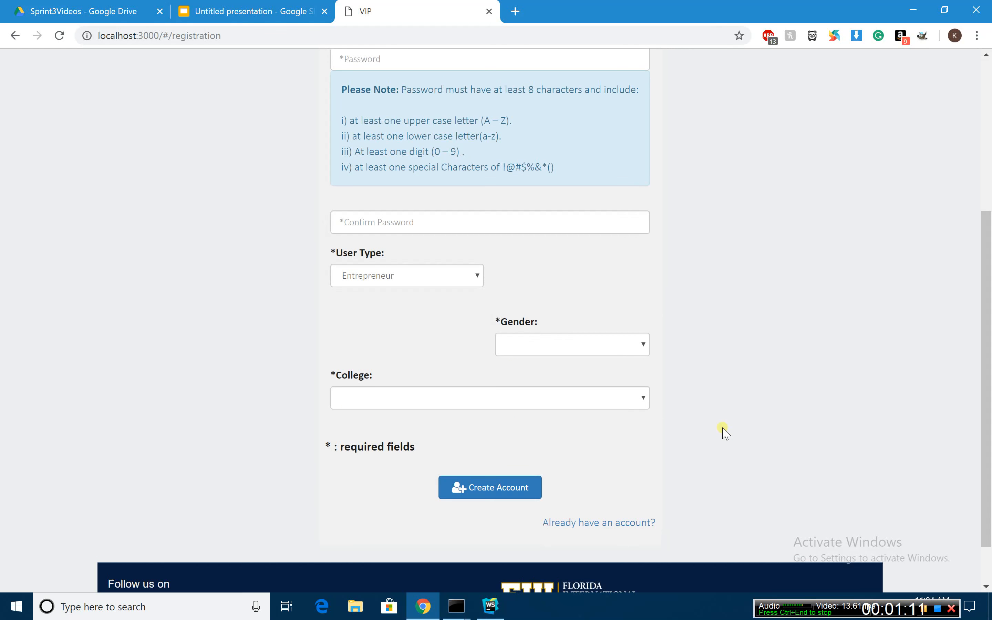
{"action": "scroll", "scroll_direction": "up", "scroll_amount": 3}
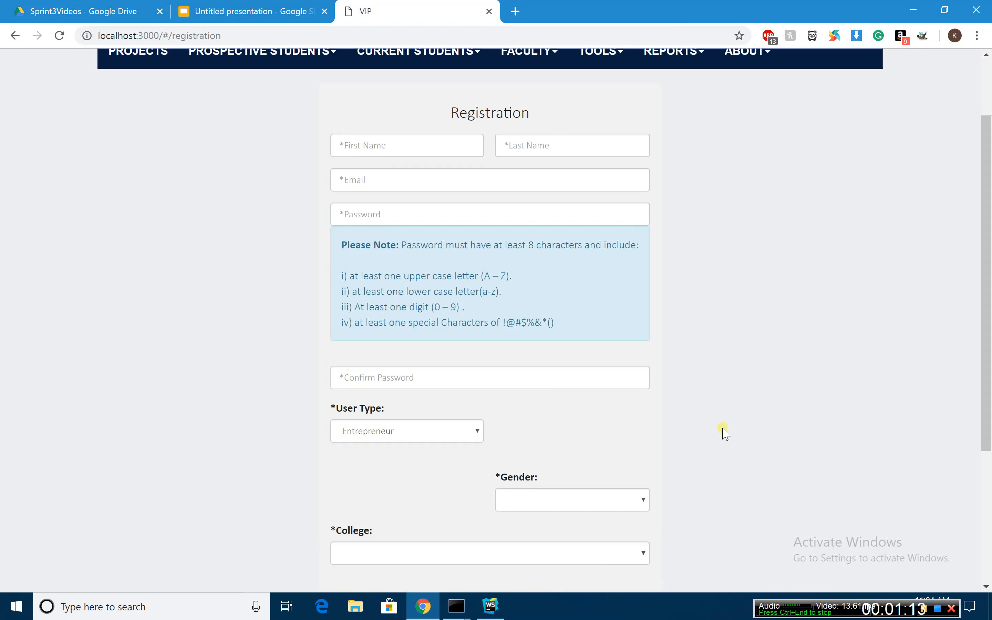